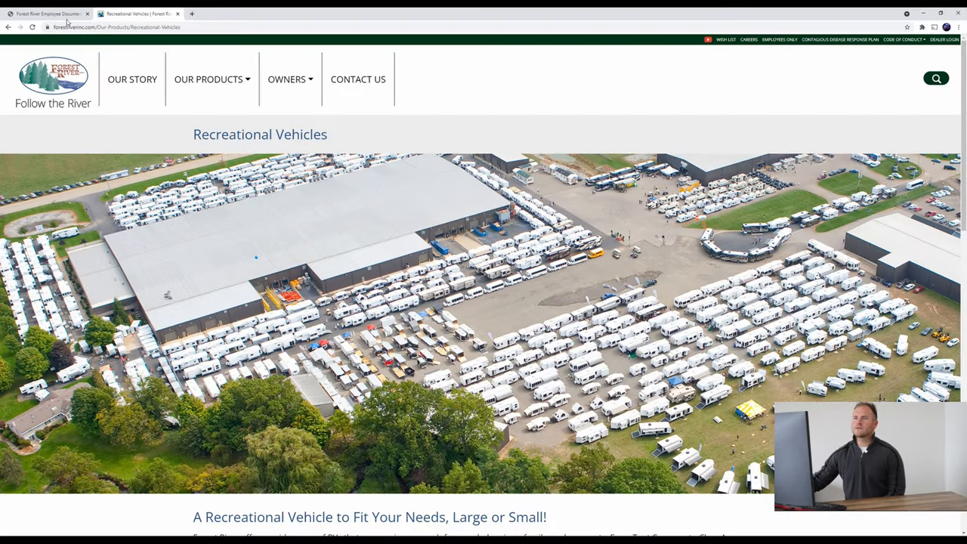
- Scroll down the Forest River Recreational Vehicles page toward the Palomino brand
{"action": "scroll", "scroll_direction": "down", "scroll_amount": 3}
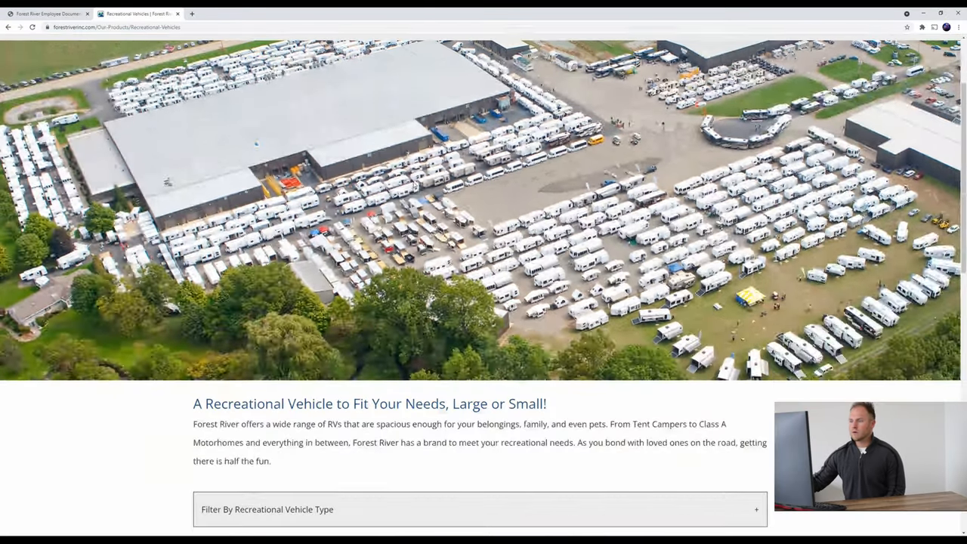
{"action": "scroll", "scroll_direction": "down", "scroll_amount": 3}
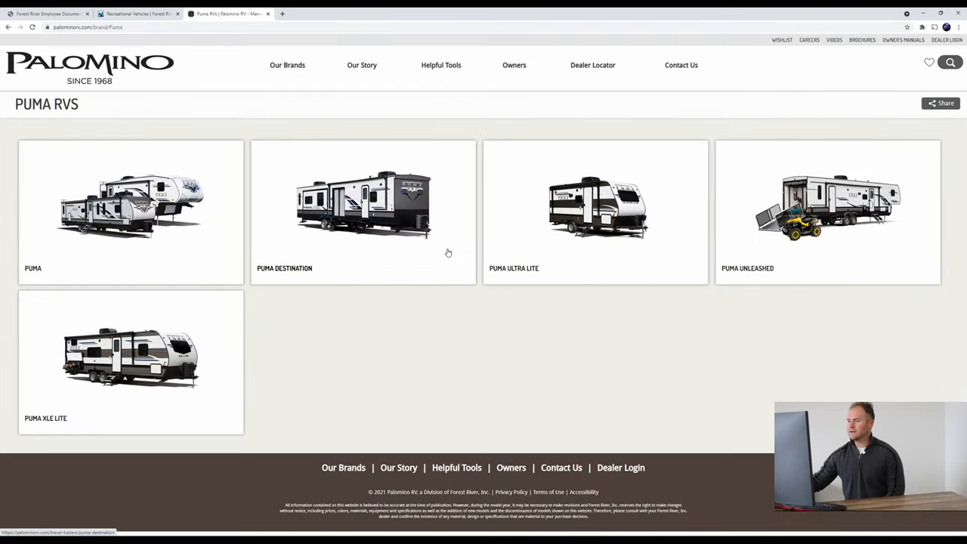
- Open the Puma range and scroll to the 30RKQS floorplan, specifications and 360 tour
{"action": "left_click", "coordinate": [130, 204]}
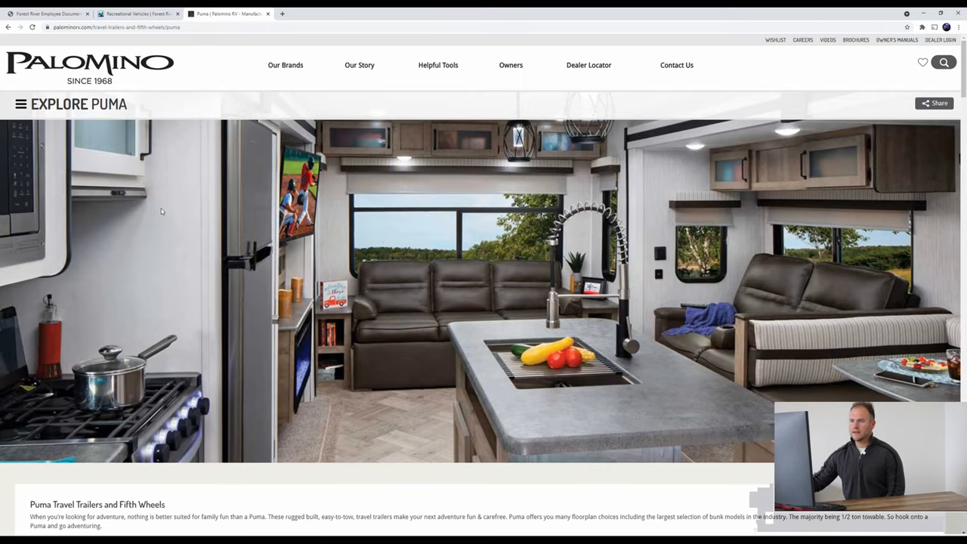
{"action": "scroll", "scroll_direction": "down", "scroll_amount": 3}
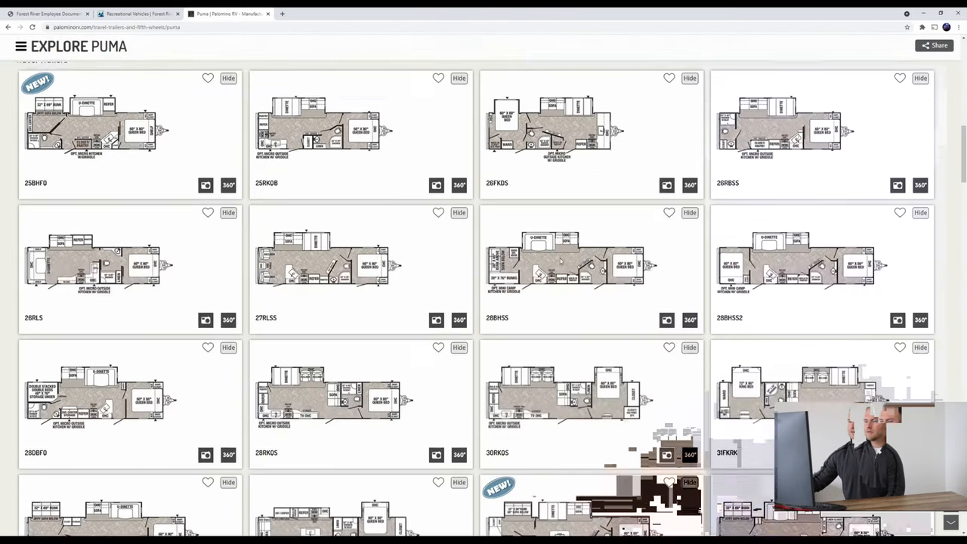
{"action": "scroll", "scroll_direction": "down", "scroll_amount": 3}
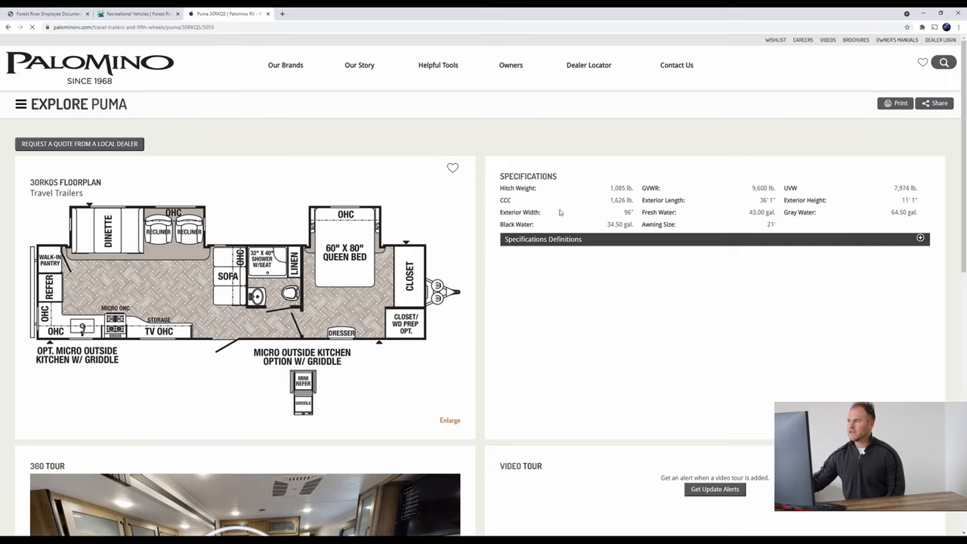
{"action": "scroll", "scroll_direction": "down", "scroll_amount": 3}
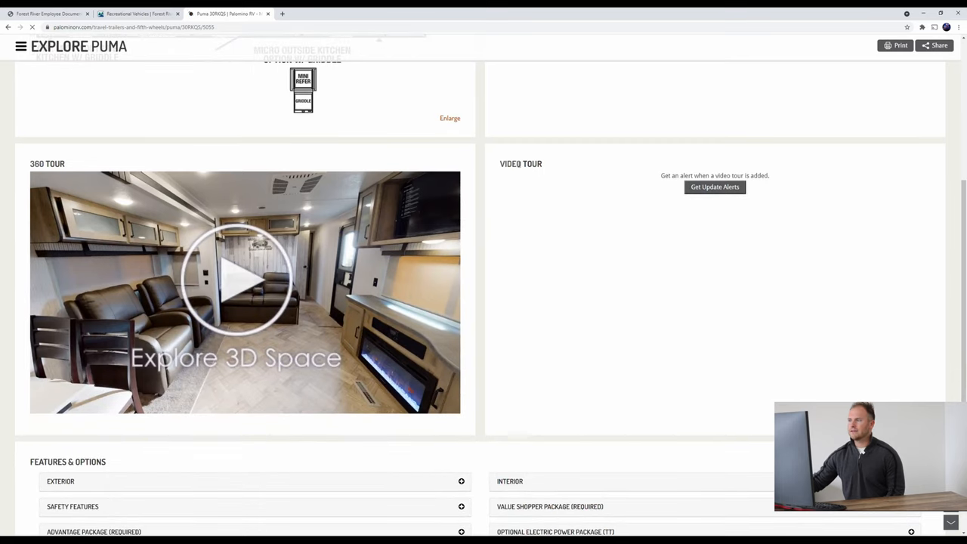
{"action": "left_click", "coordinate": [713, 187]}
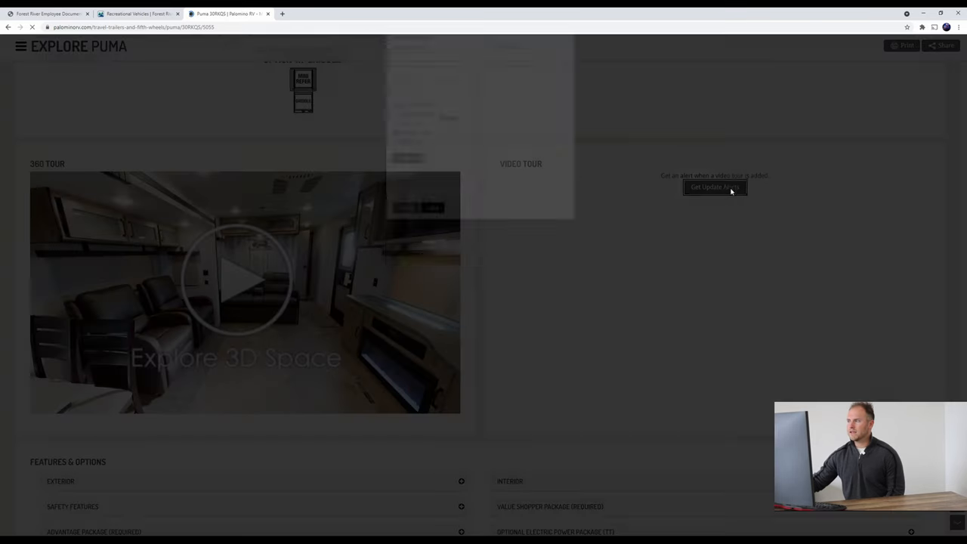
{"action": "left_click", "coordinate": [713, 187]}
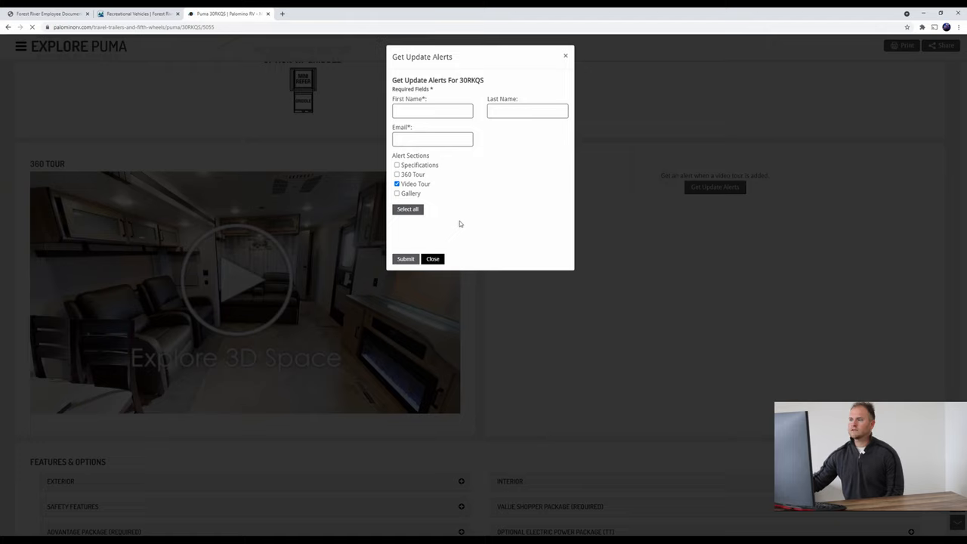
{"action": "mouse_move", "coordinate": [462, 224]}
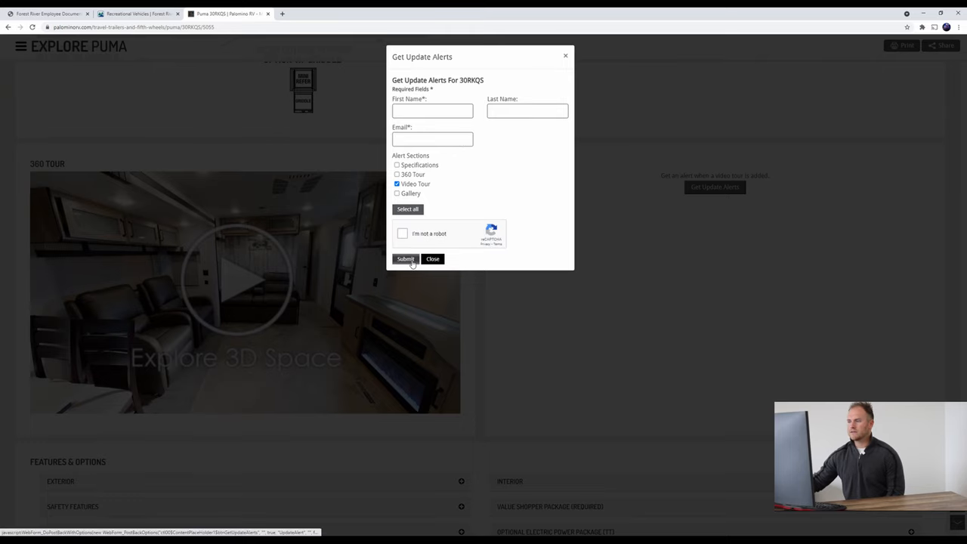
{"action": "left_click", "coordinate": [433, 258]}
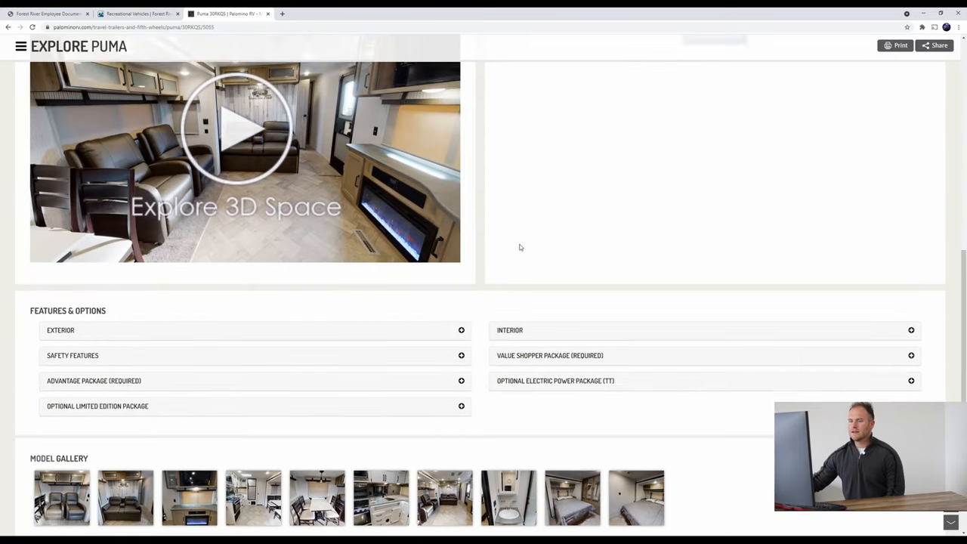
{"action": "scroll", "scroll_direction": "down", "scroll_amount": 3}
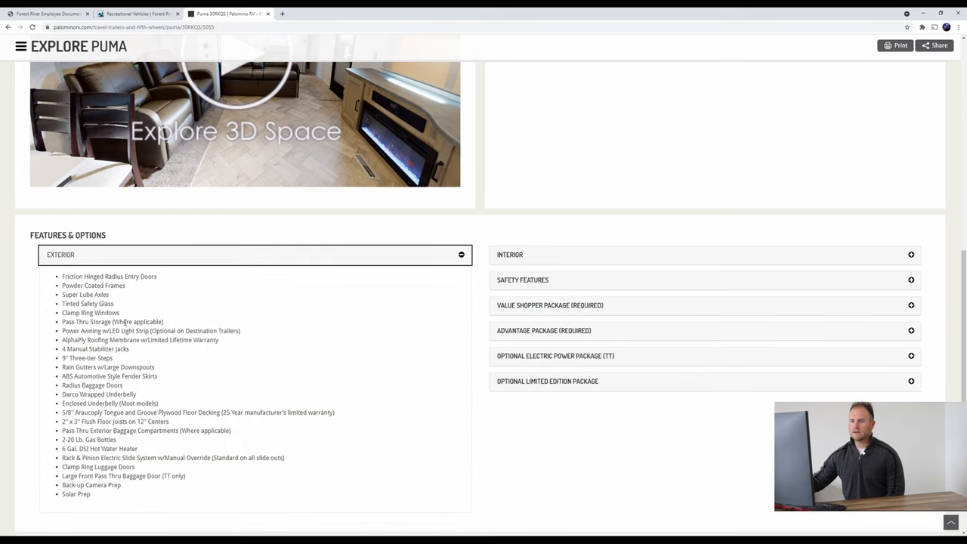
{"action": "mouse_move", "coordinate": [89, 262]}
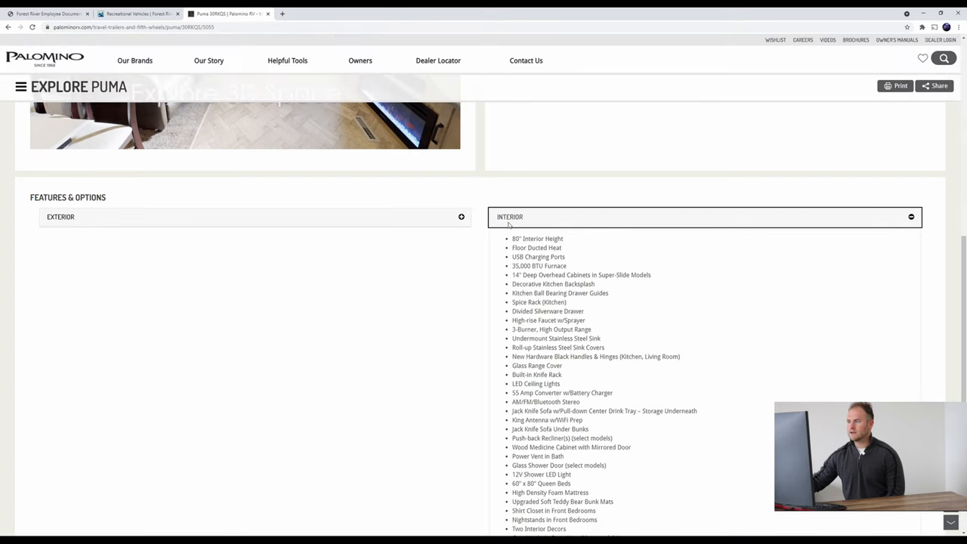
{"action": "left_click", "coordinate": [704, 217]}
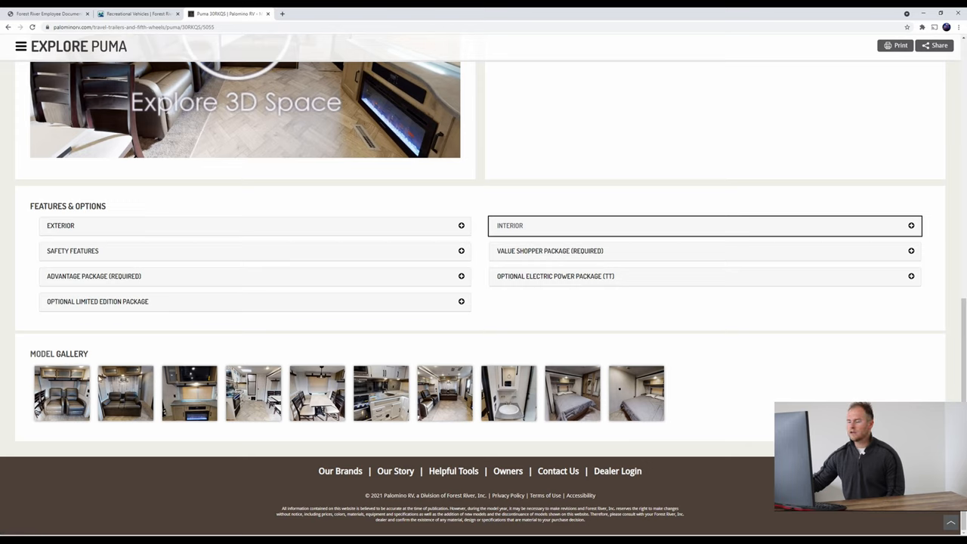
- View a 30RKQS living-area gallery photo, close it, and start the Explore 3D Space tour
{"action": "left_click", "coordinate": [445, 393]}
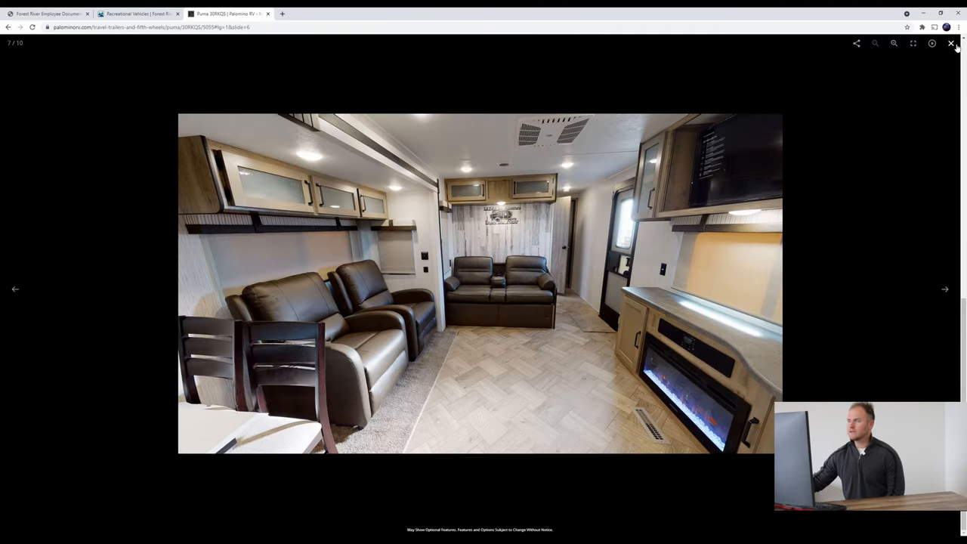
{"action": "left_click", "coordinate": [951, 43]}
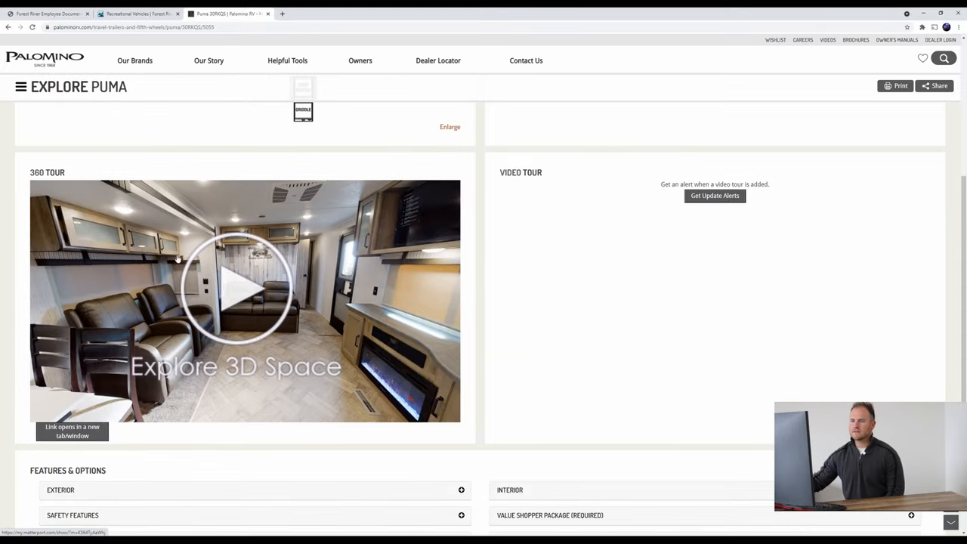
{"action": "mouse_move", "coordinate": [253, 320]}
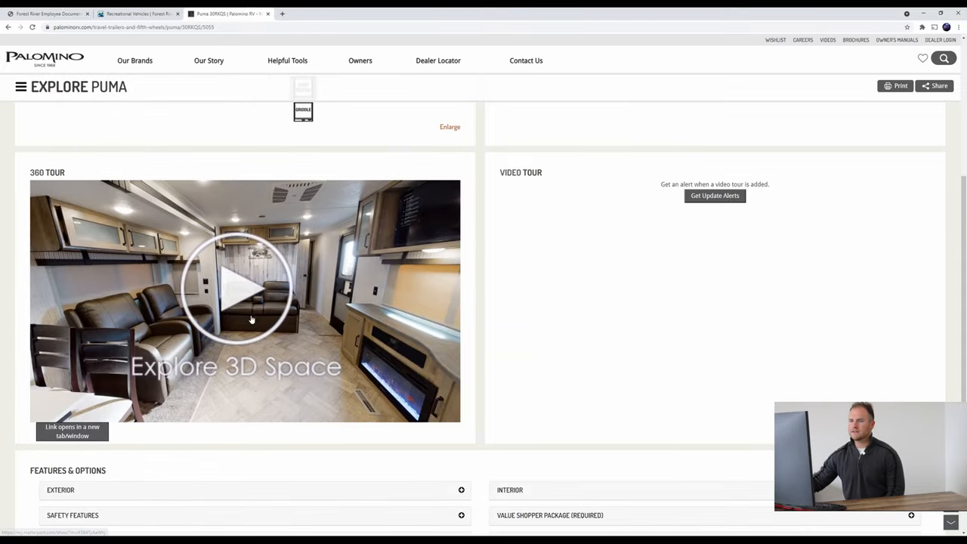
{"action": "left_click", "coordinate": [244, 295]}
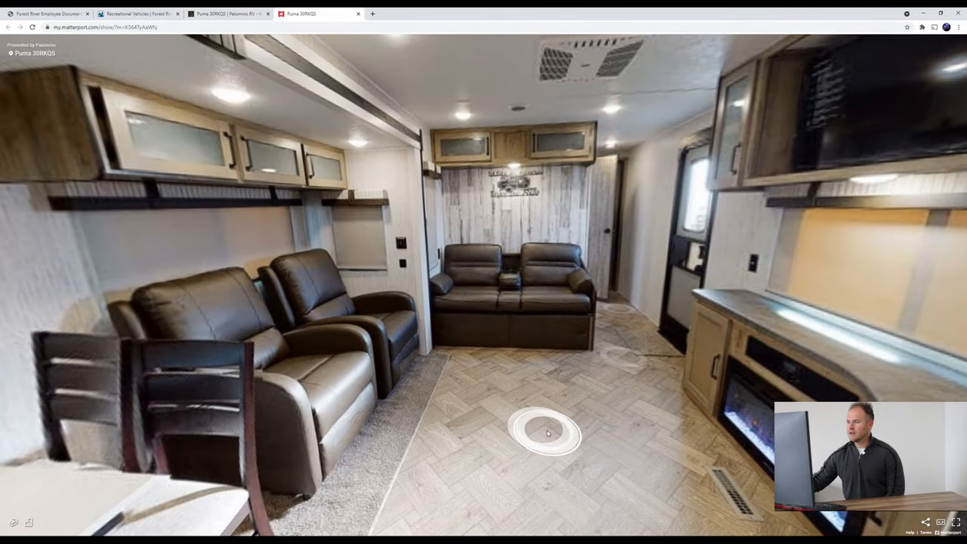
- Walk from the sofa into the kitchen, past the fridge toward the dinette, then back
{"action": "left_click", "coordinate": [547, 431]}
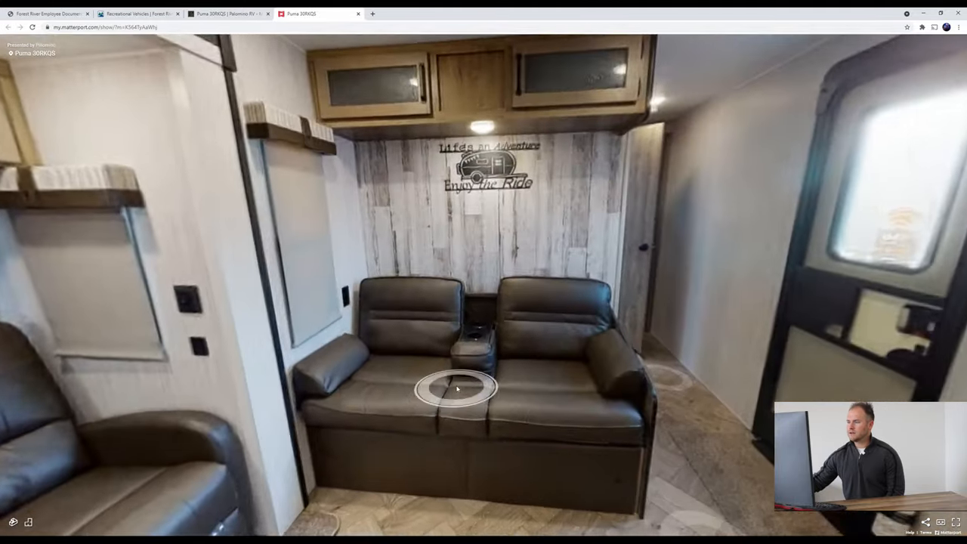
{"action": "left_click", "coordinate": [456, 388]}
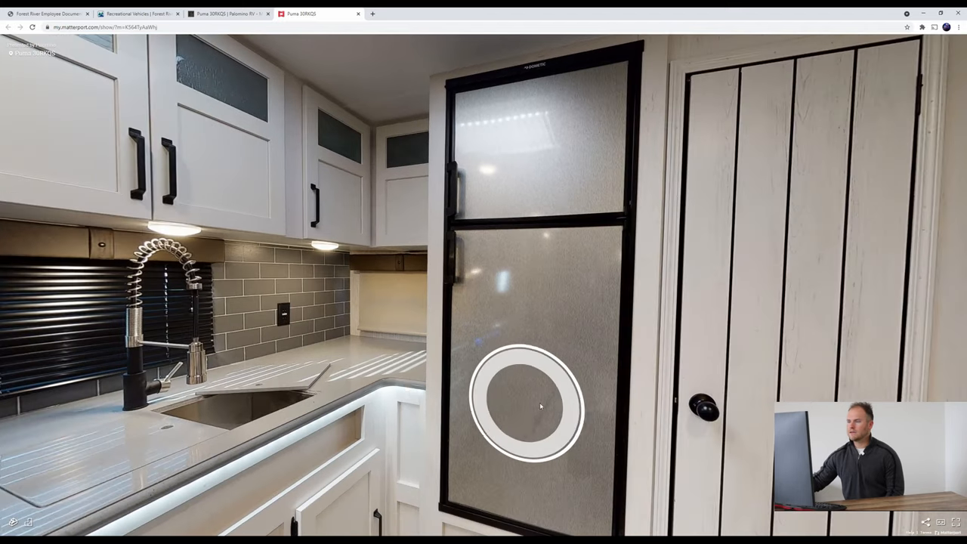
{"action": "left_click", "coordinate": [526, 406]}
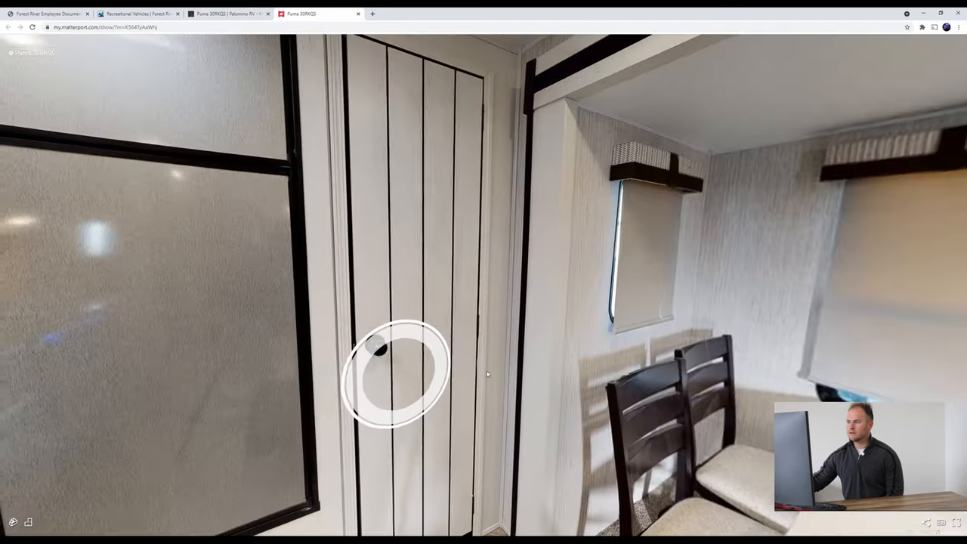
{"action": "left_click", "coordinate": [393, 374]}
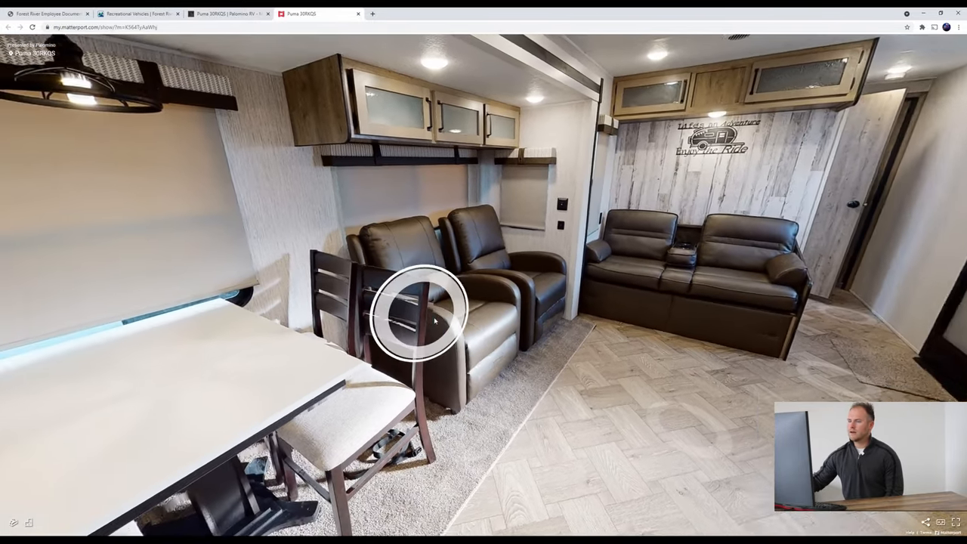
- Walk past the recliners to the sofa by the entry door and view the kitchen
{"action": "left_click", "coordinate": [418, 312]}
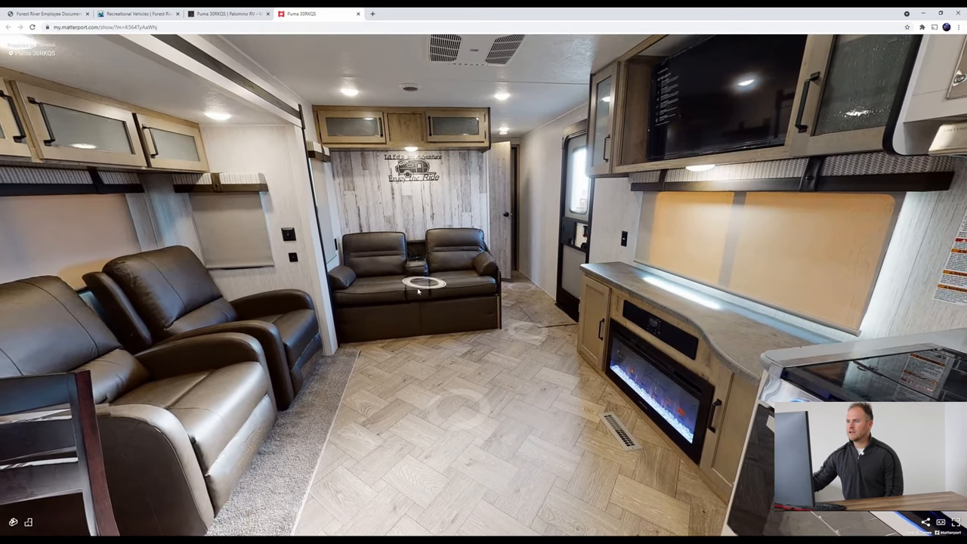
{"action": "left_click", "coordinate": [423, 283]}
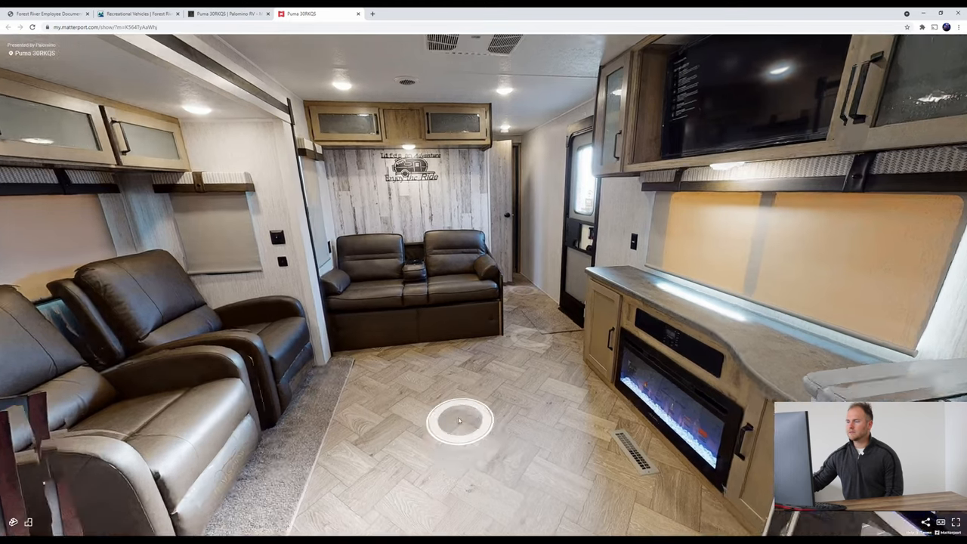
{"action": "left_click", "coordinate": [459, 419]}
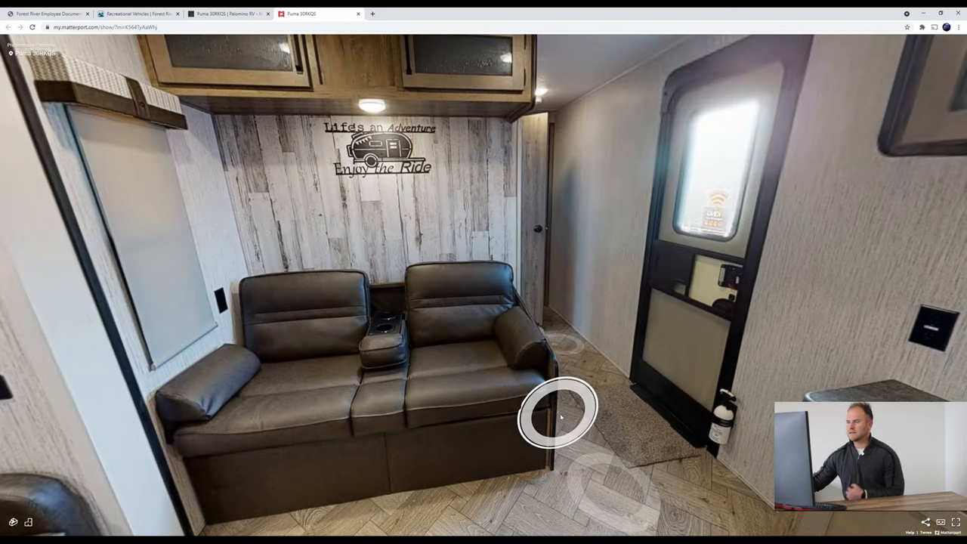
{"action": "left_click", "coordinate": [559, 415]}
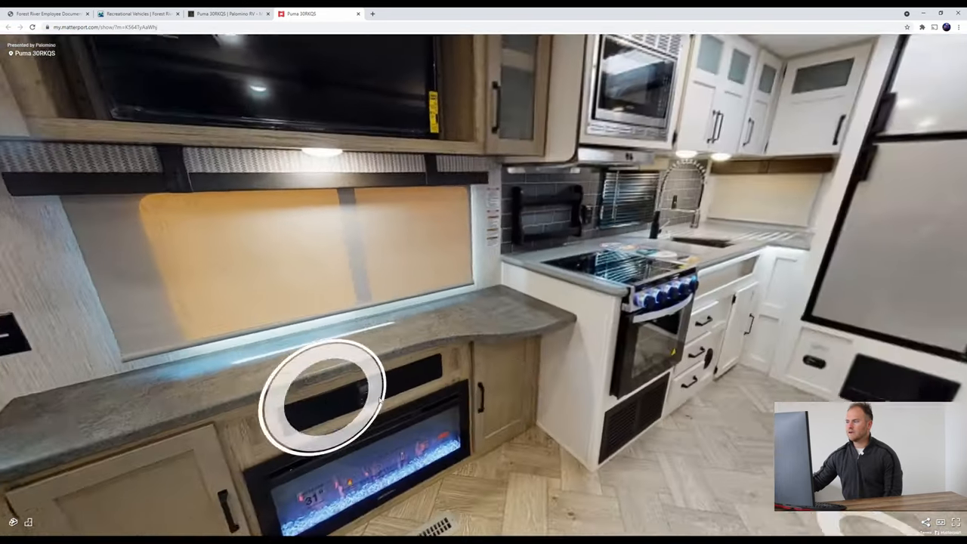
- Move along to the entry door and head toward the bathroom doorway
{"action": "left_click", "coordinate": [322, 396]}
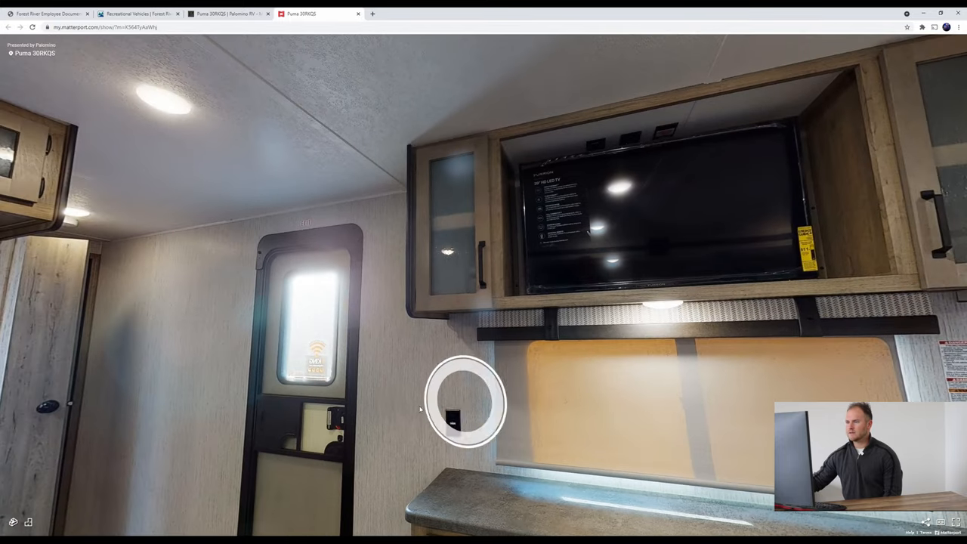
{"action": "left_click", "coordinate": [465, 404]}
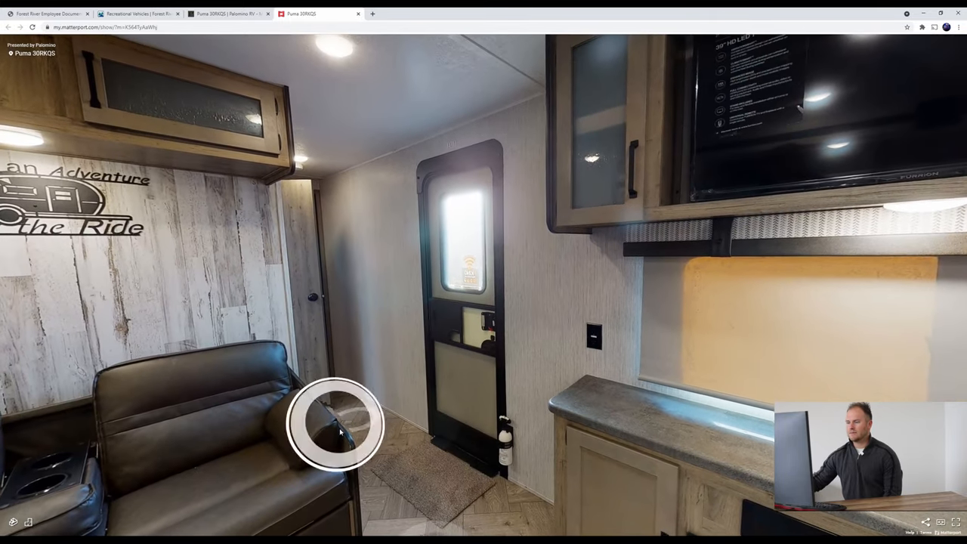
{"action": "left_click", "coordinate": [336, 423]}
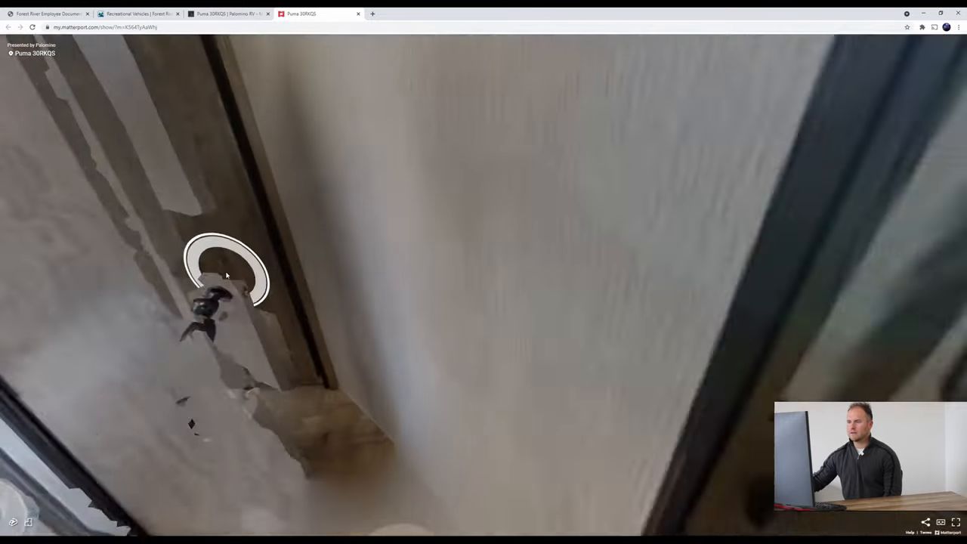
- Step into the bathroom and move over to the sink
{"action": "left_click", "coordinate": [226, 264]}
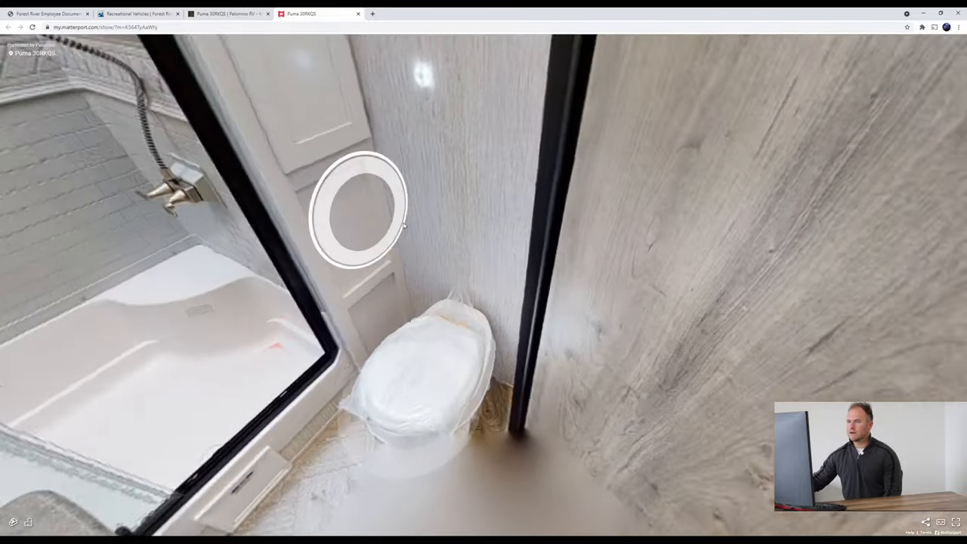
{"action": "left_click", "coordinate": [360, 210]}
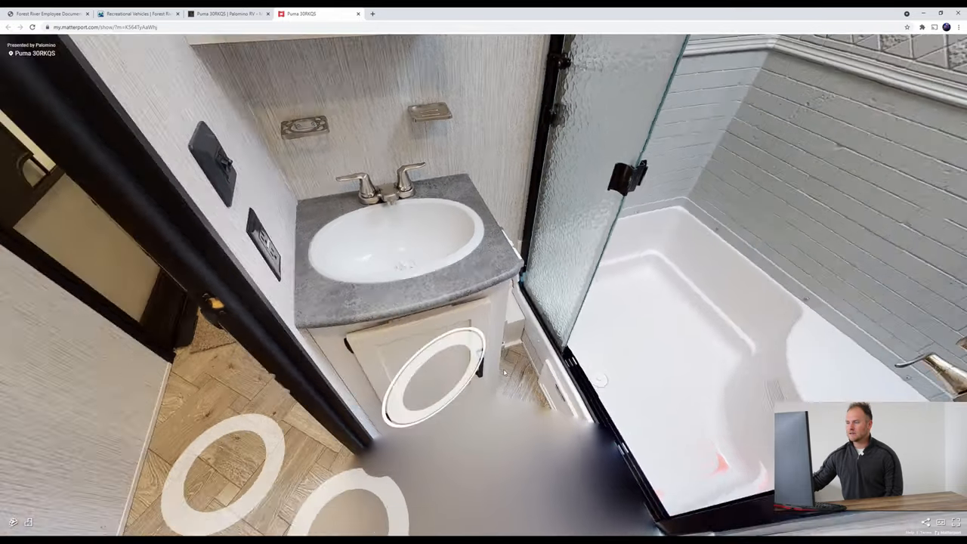
- Leave the bathroom and walk through the bedroom doorway
{"action": "left_click", "coordinate": [430, 378]}
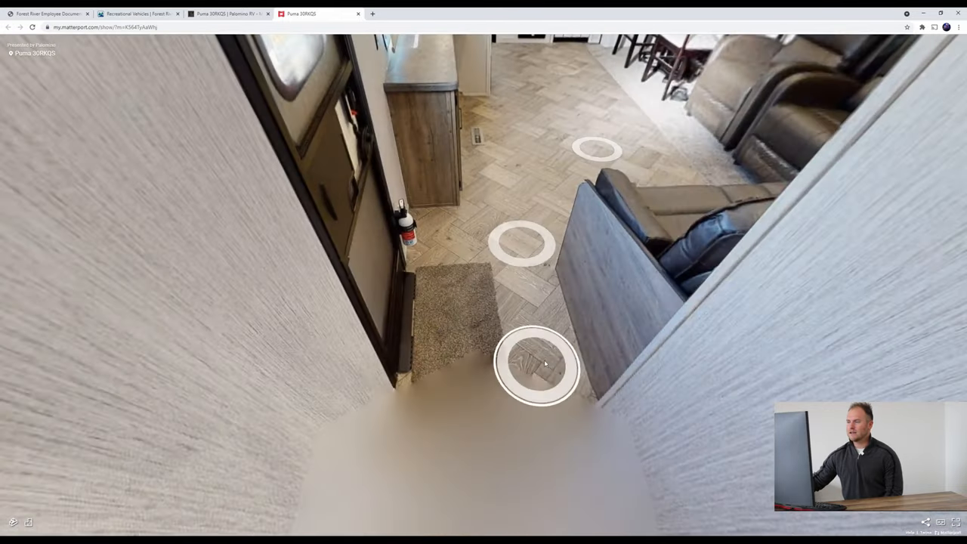
{"action": "left_click", "coordinate": [536, 366]}
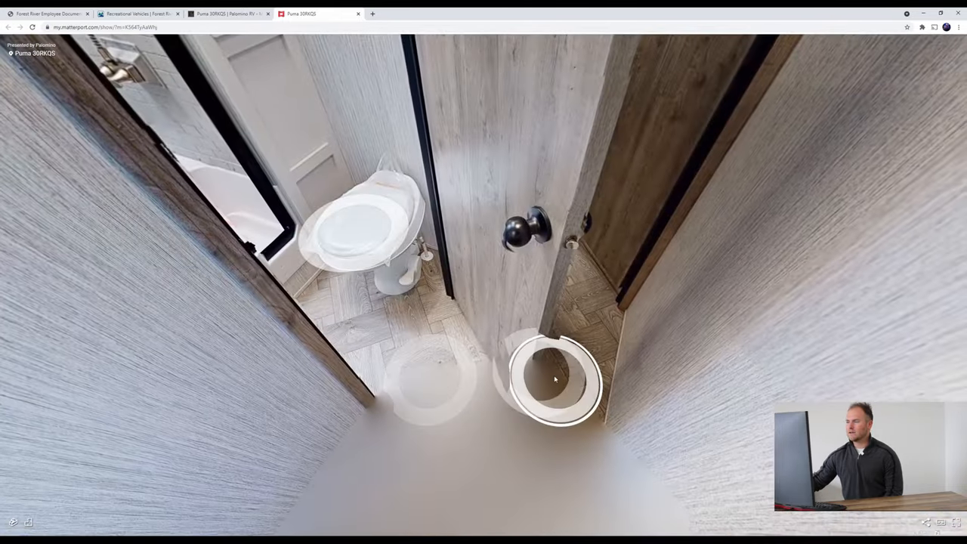
{"action": "left_click", "coordinate": [555, 381]}
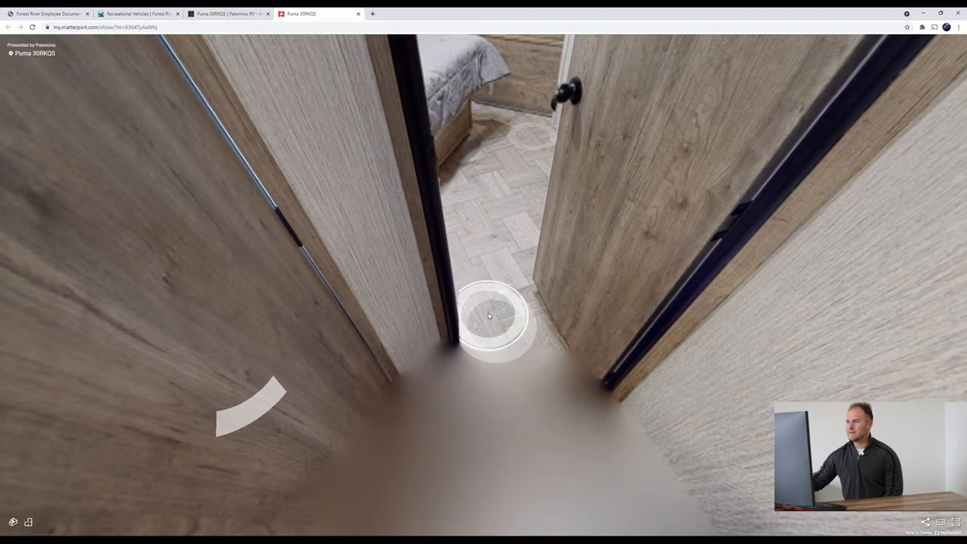
{"action": "left_click", "coordinate": [489, 315]}
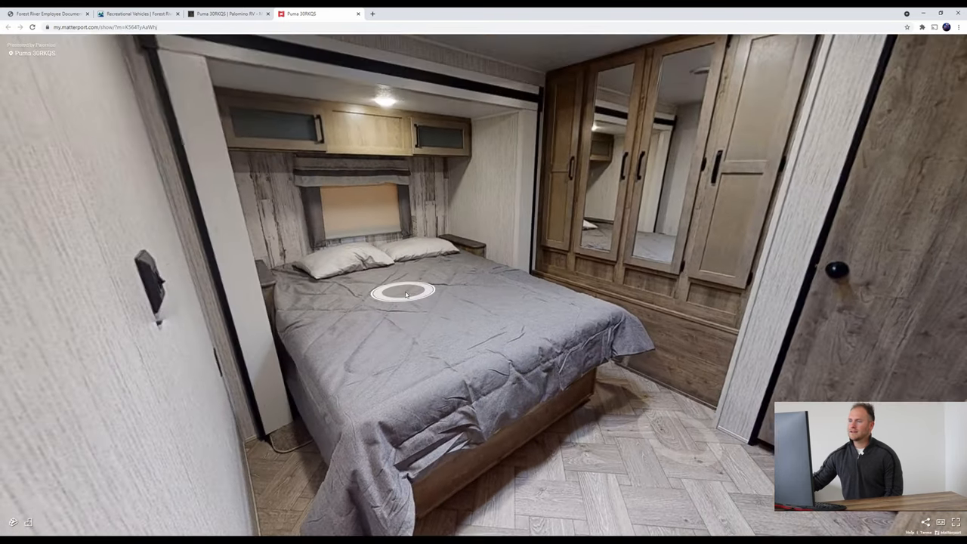
- Move beside the bed to see the mirrored wardrobe, then toward the foot of the bed
{"action": "left_click", "coordinate": [404, 294]}
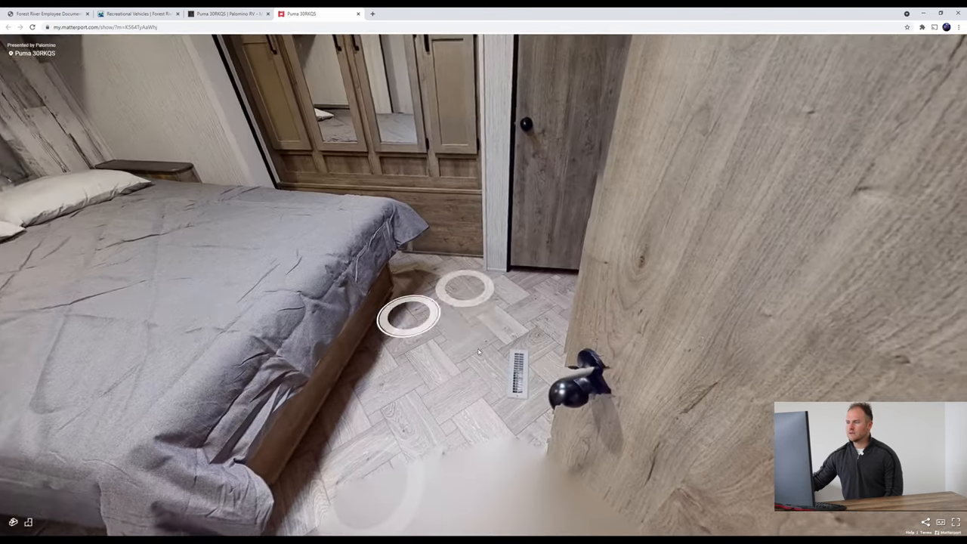
{"action": "left_click", "coordinate": [408, 314]}
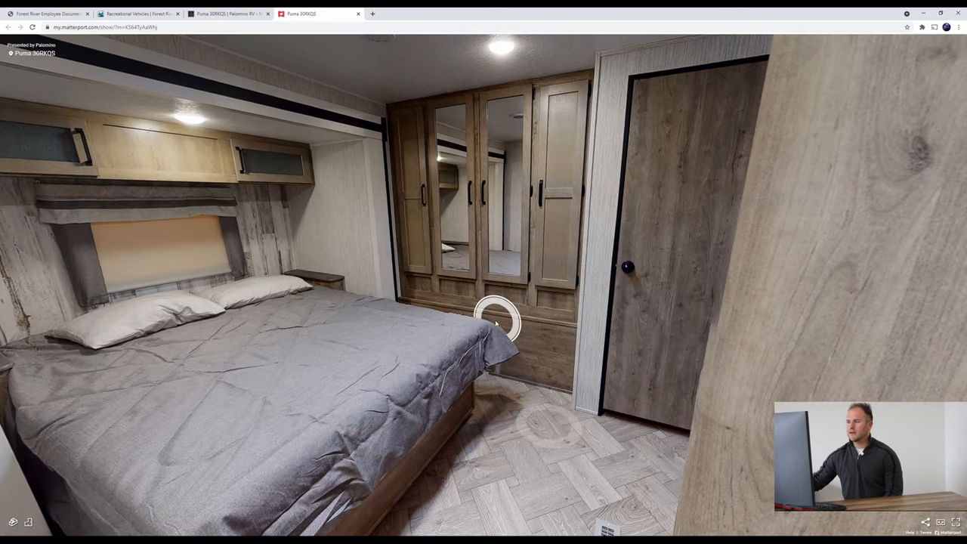
{"action": "left_click", "coordinate": [499, 321]}
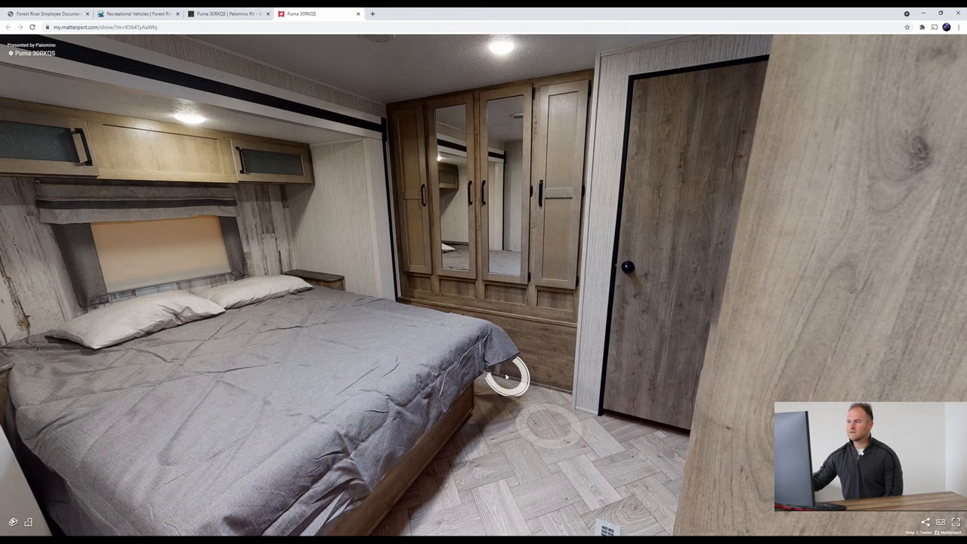
- Visit the nightstand under the bedroom window, then walk down the hall to the living area
{"action": "left_click", "coordinate": [506, 377]}
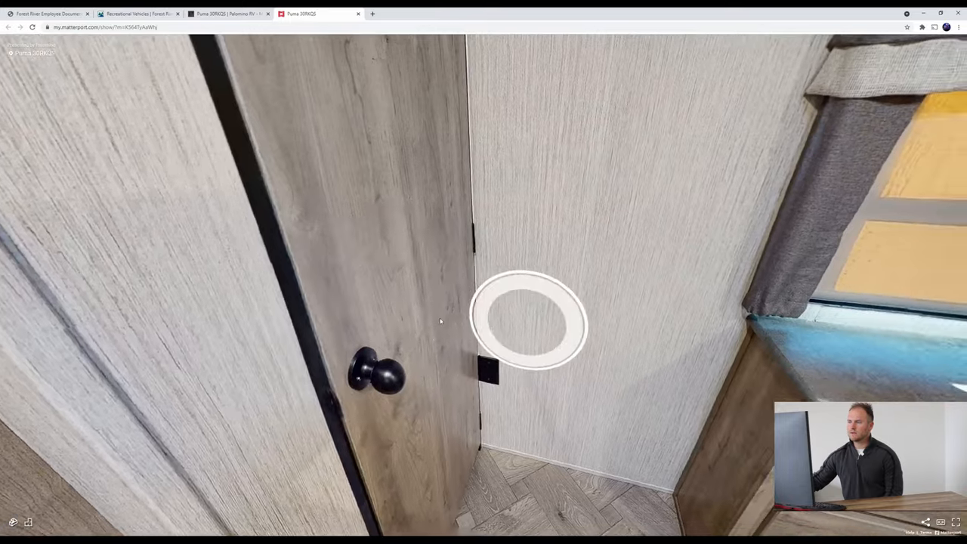
{"action": "left_click", "coordinate": [527, 321]}
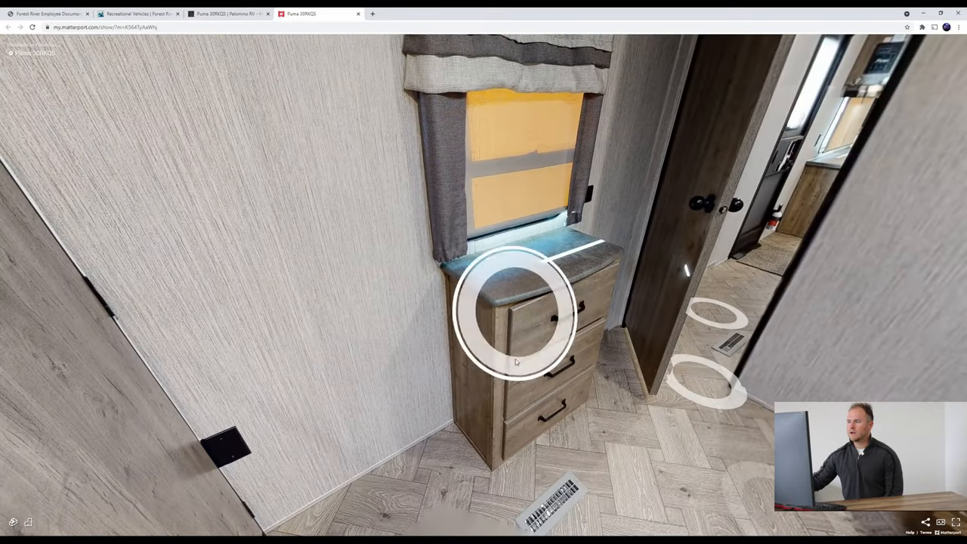
{"action": "left_click", "coordinate": [516, 310]}
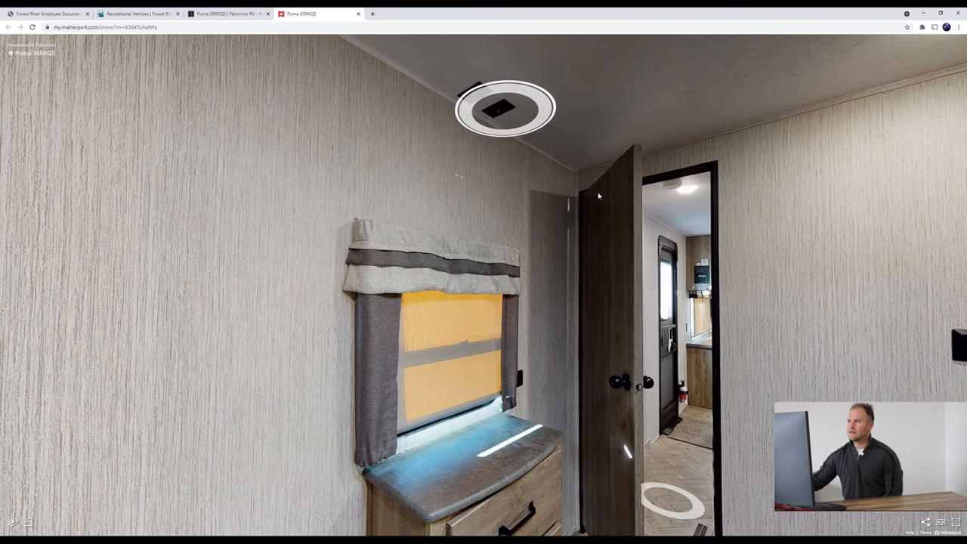
{"action": "left_click", "coordinate": [504, 108]}
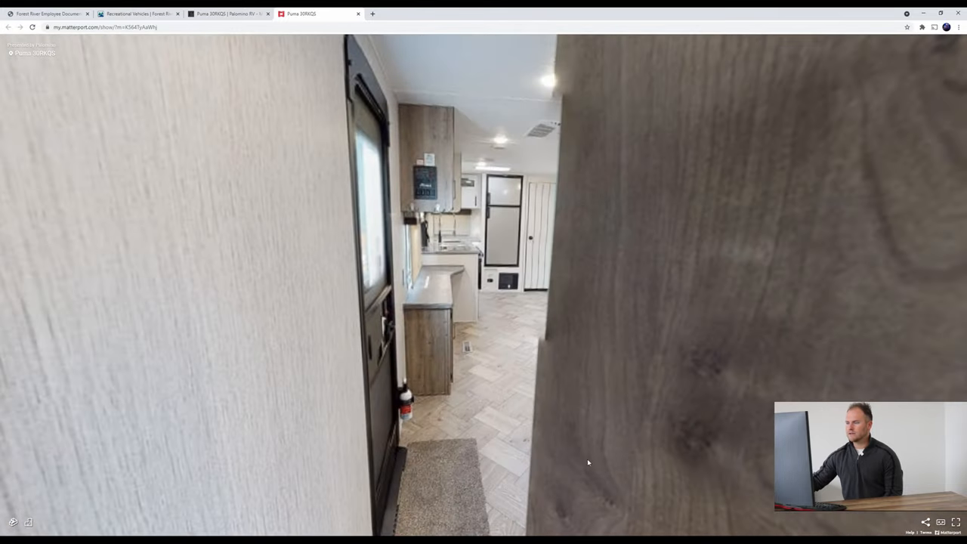
{"action": "left_click", "coordinate": [587, 460]}
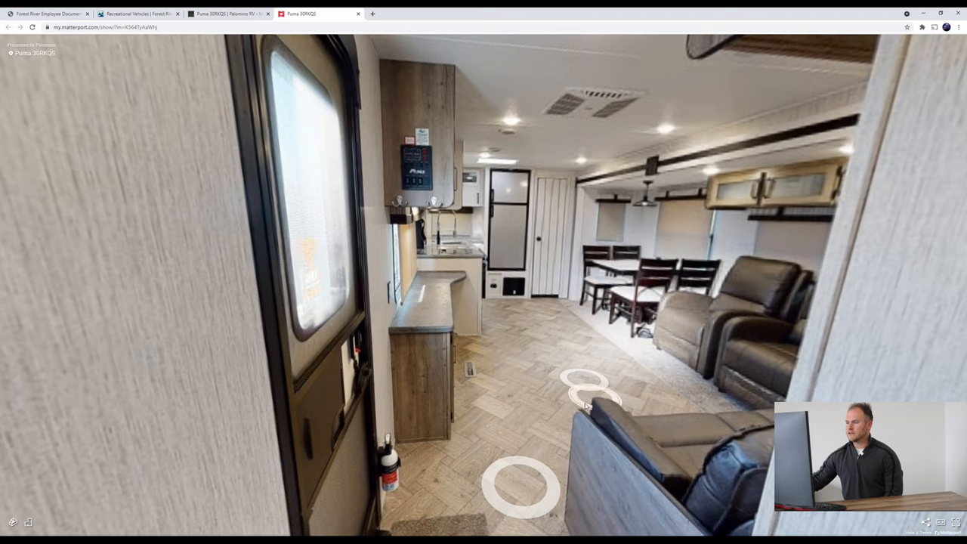